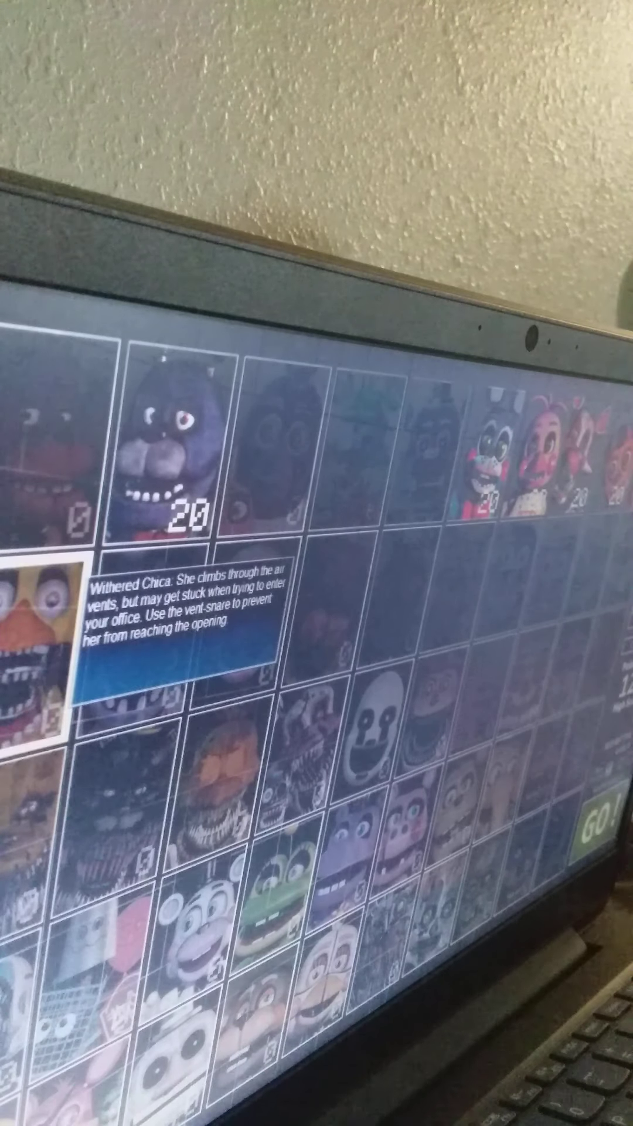
# Raise Withered Chica's difficulty to 20, leaving Withered Bonnie's description showing.
pyautogui.click(143, 632)
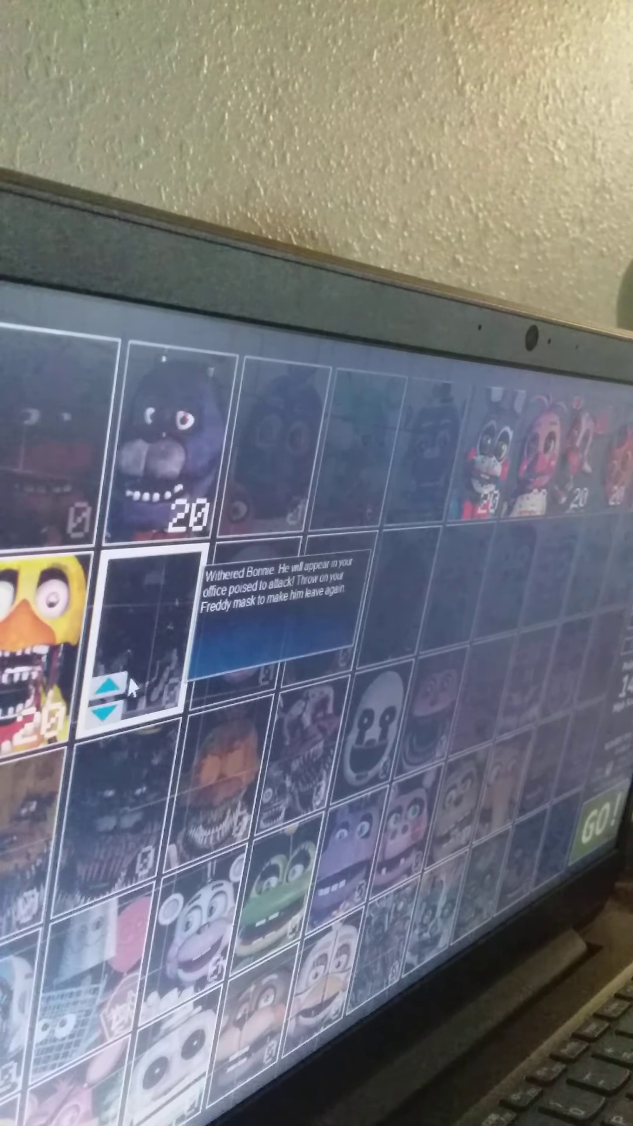